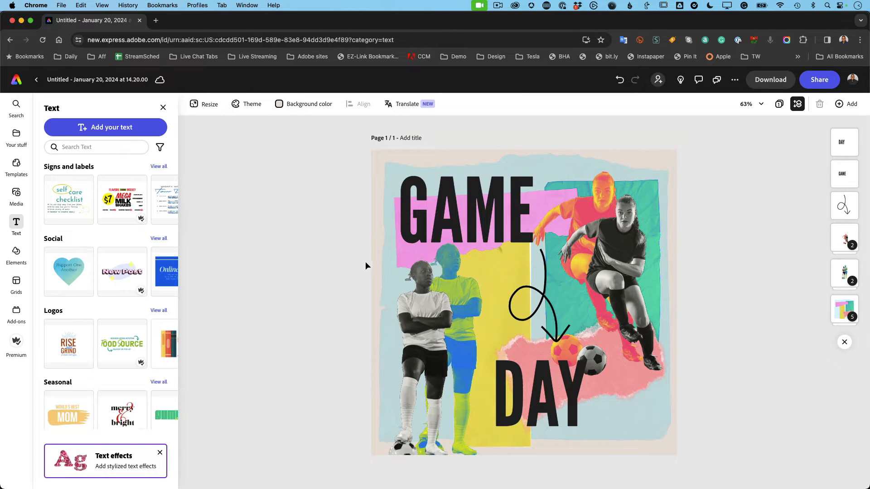
Inspect the kicking player, background, page size options and GAME headline in turn
left_click(466, 214)
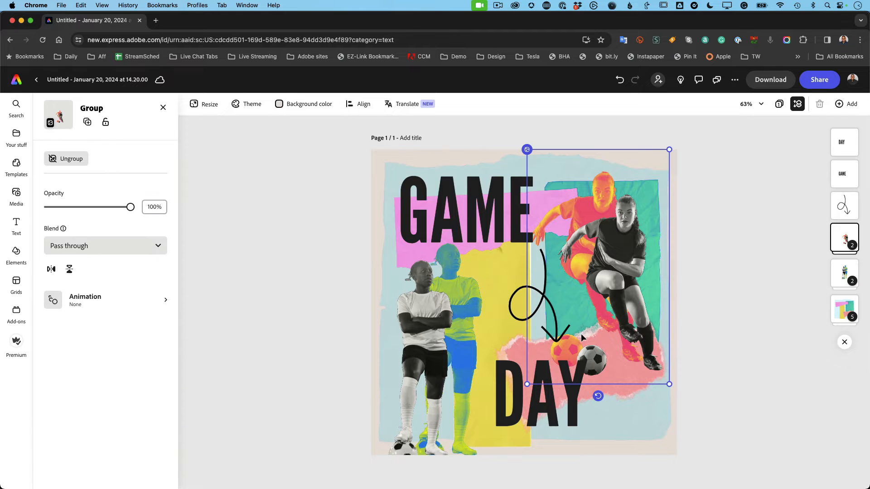
left_click(541, 399)
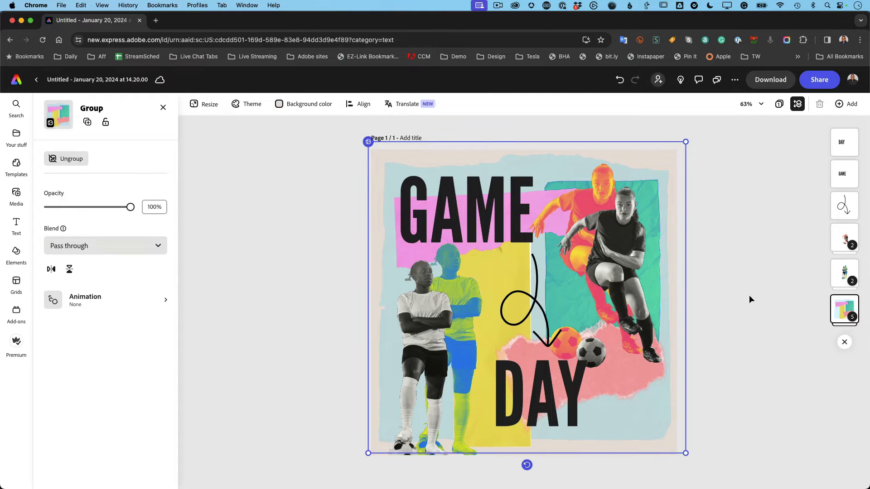
left_click(16, 225)
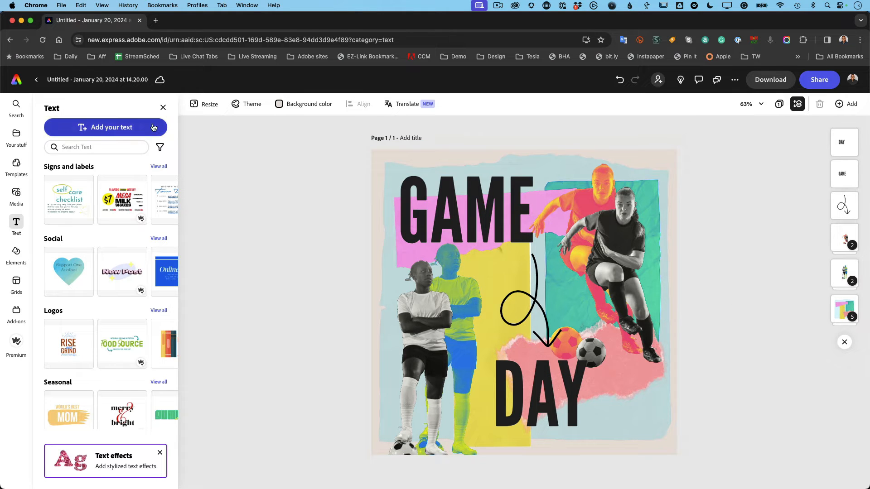
left_click(209, 103)
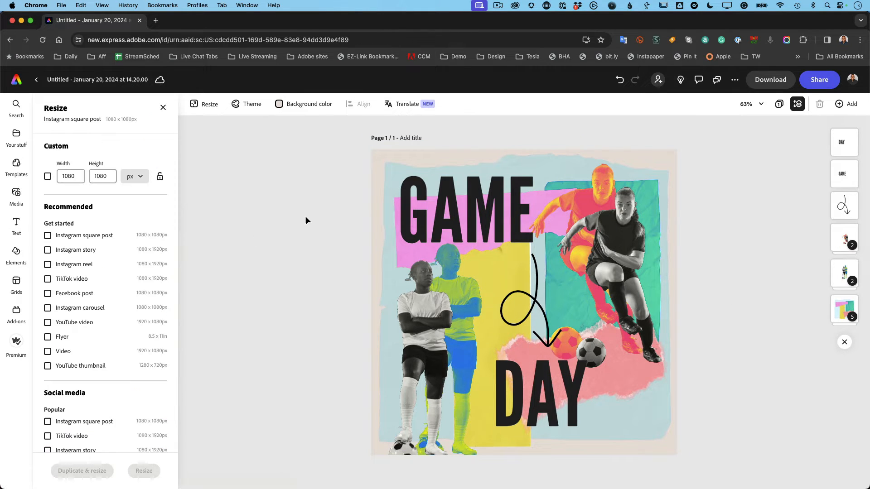
left_click(452, 214)
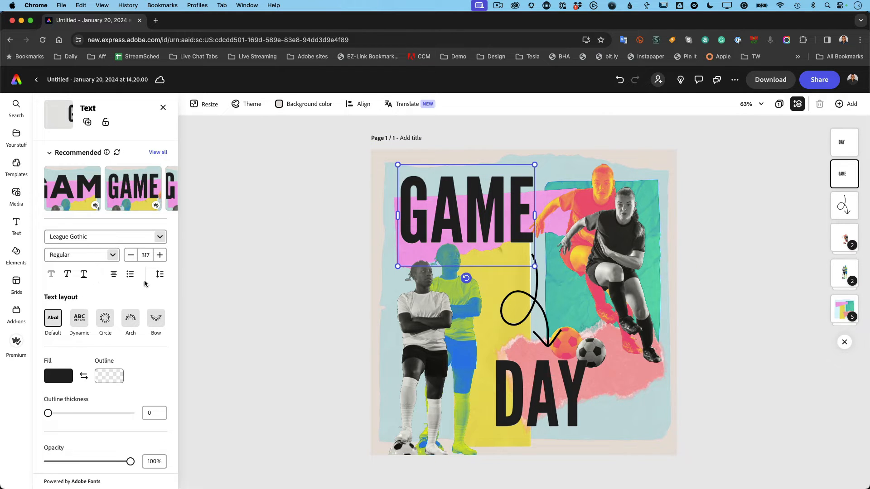
scroll("down", 3)
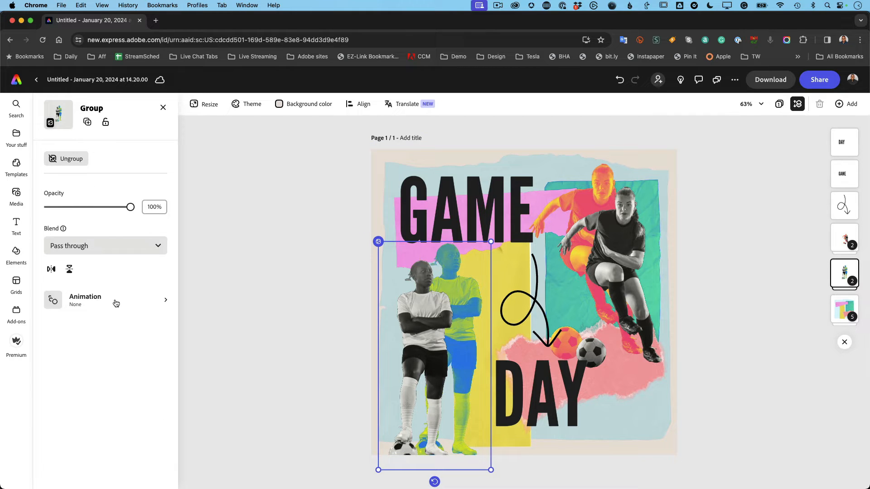
Select the GAME headline and reveal its In, Looping and Out animation slots
left_click(465, 213)
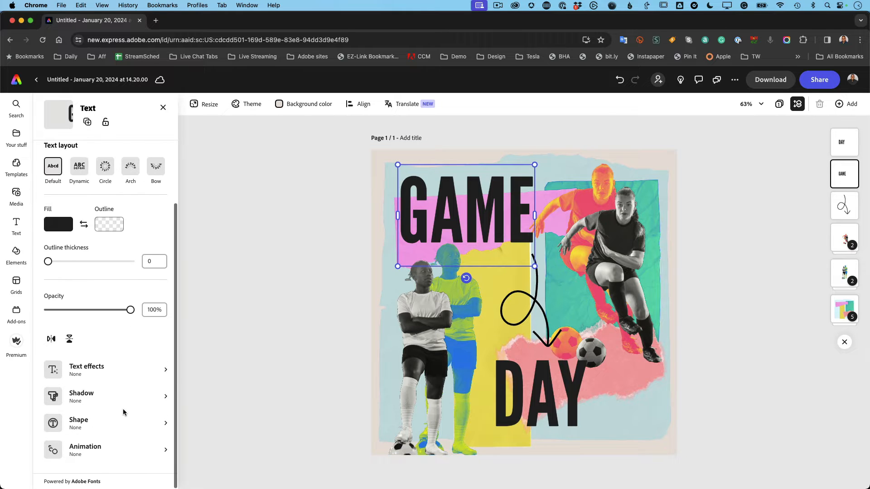
left_click(86, 450)
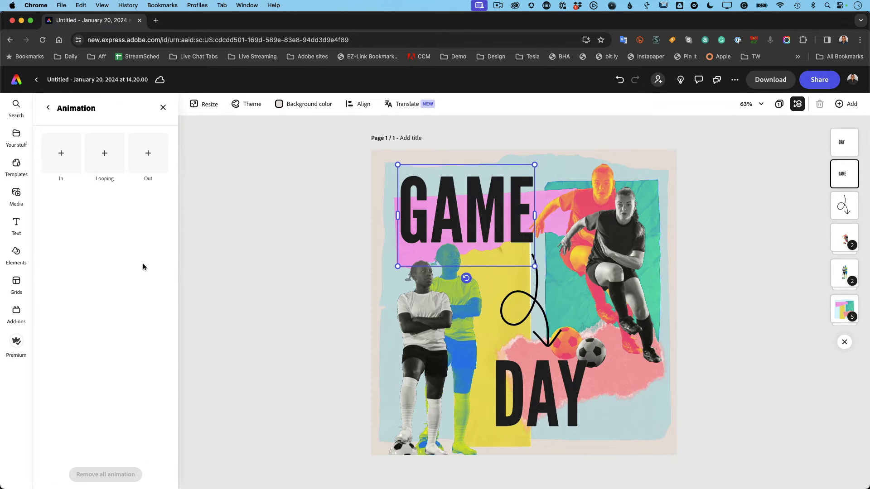
mouse_move(69, 190)
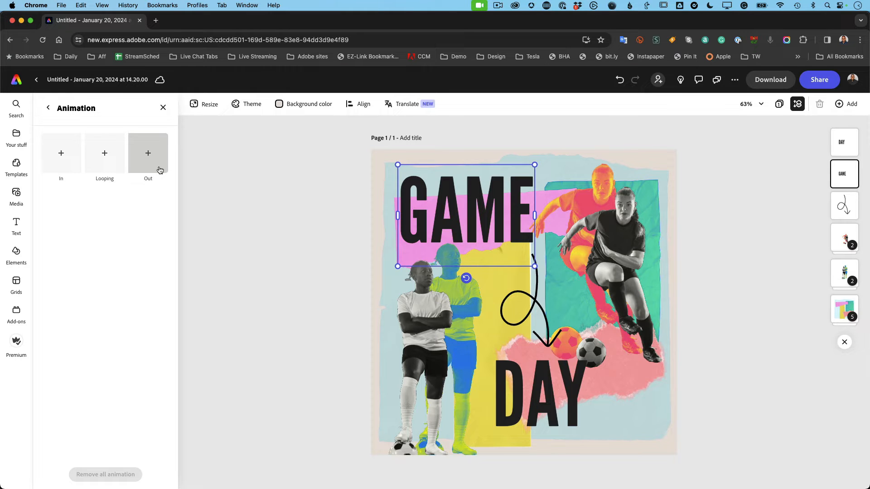
mouse_move(124, 171)
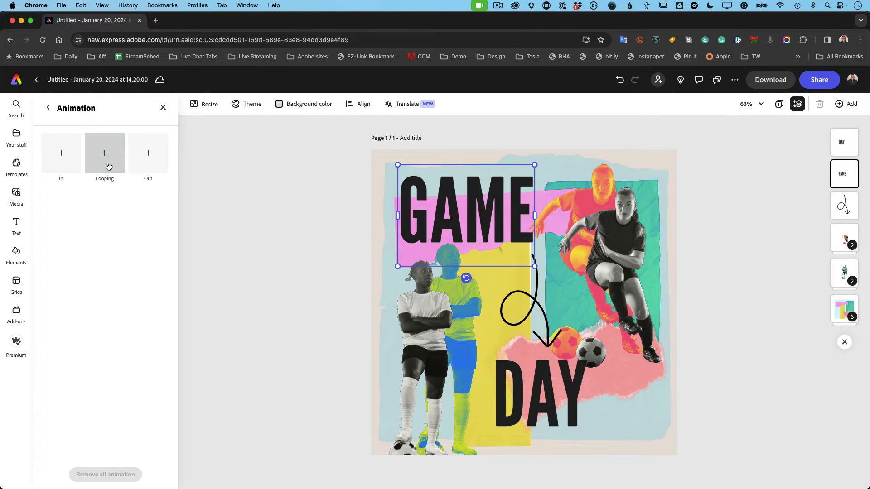
mouse_move(61, 158)
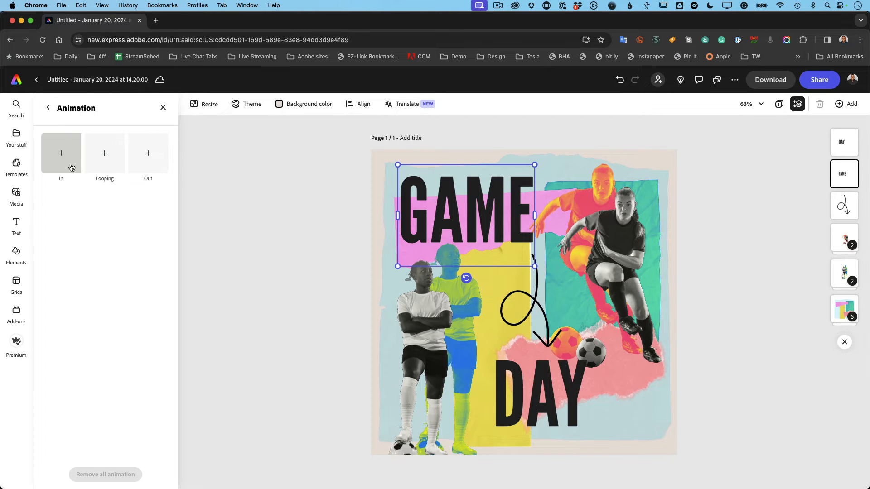
Browse the In Animations presets for GAME without applying one
left_click(61, 154)
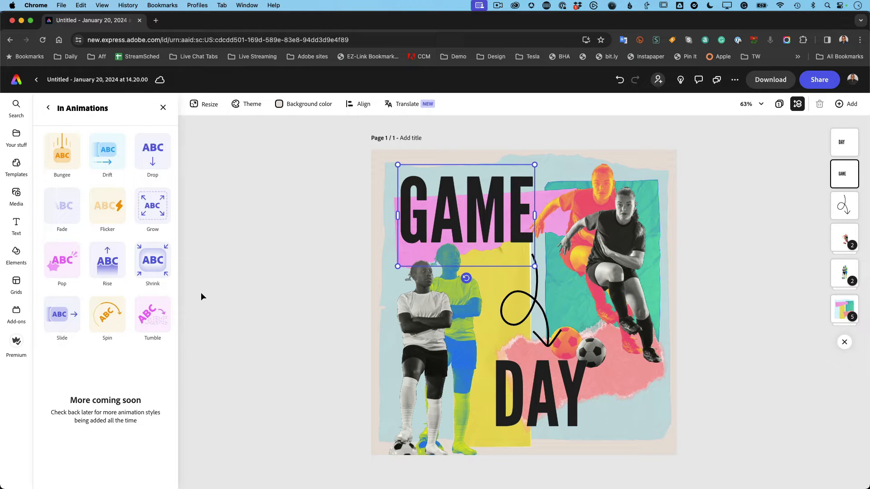
mouse_move(63, 188)
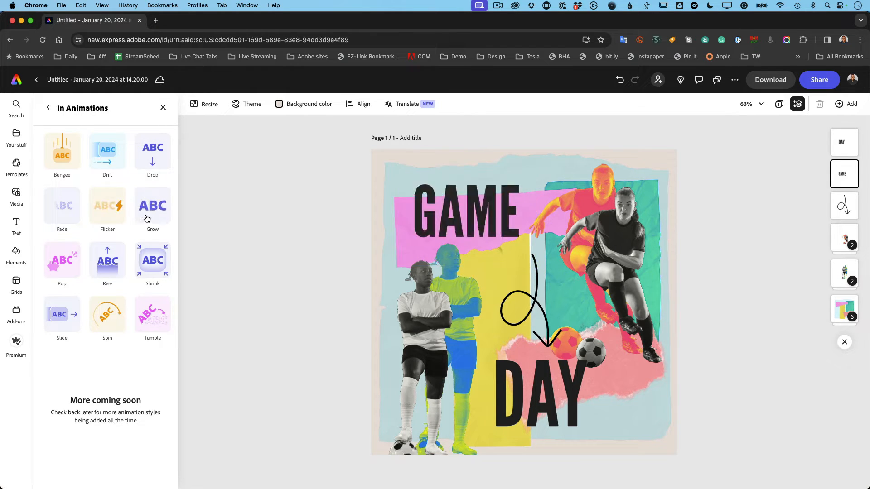
left_click(152, 205)
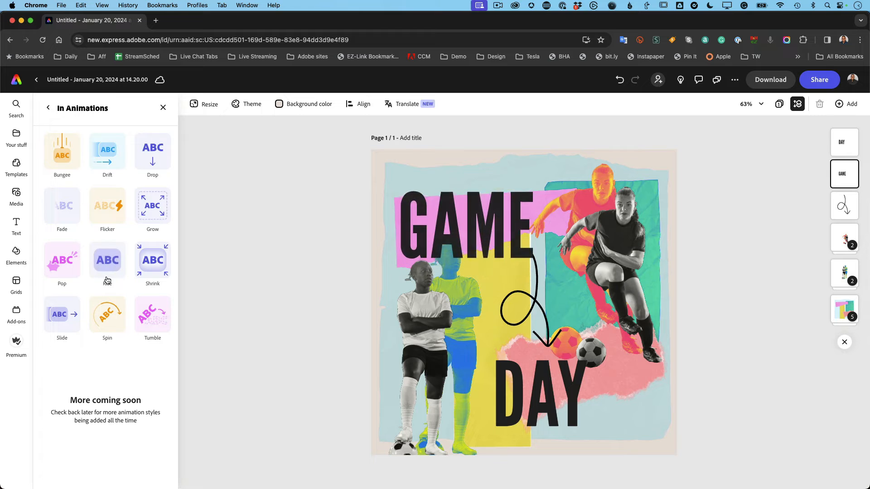
left_click(107, 260)
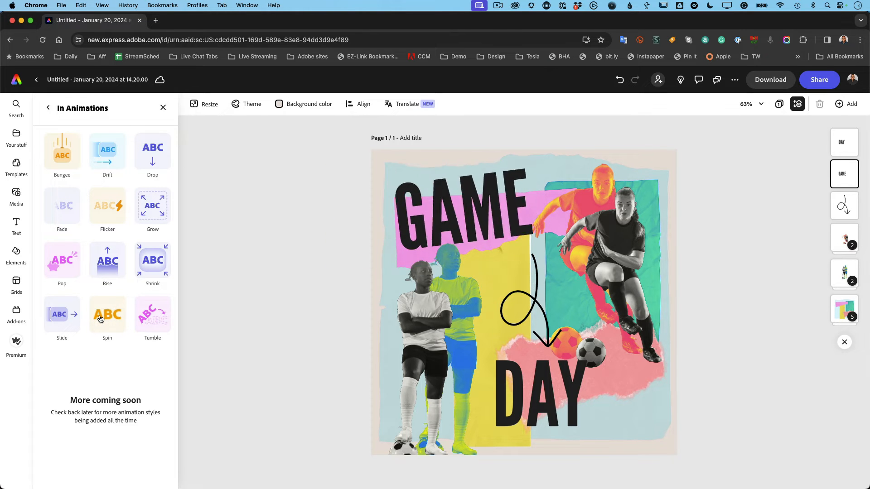
left_click(466, 211)
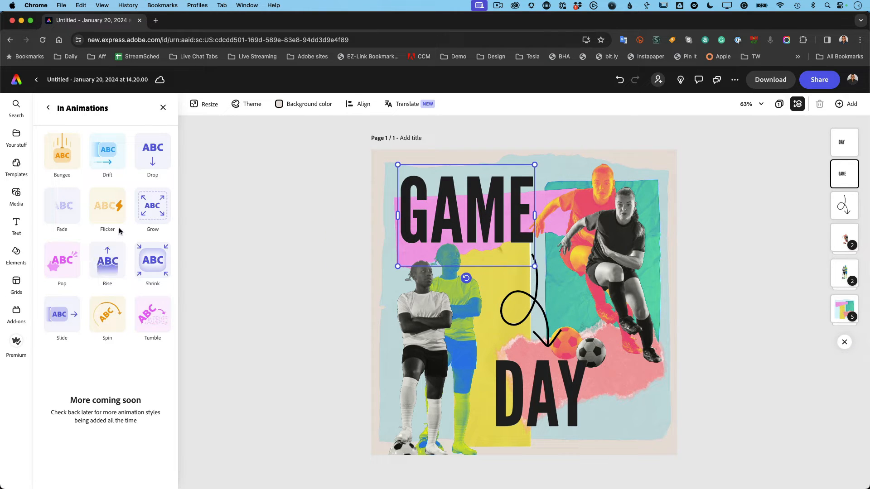
mouse_move(152, 209)
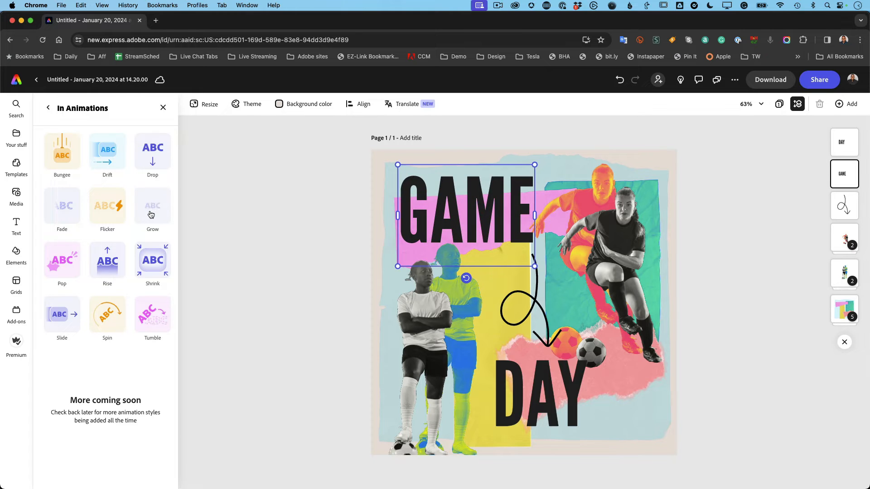
Apply the Grow entrance to GAME and preview the ten-second scene
left_click(152, 206)
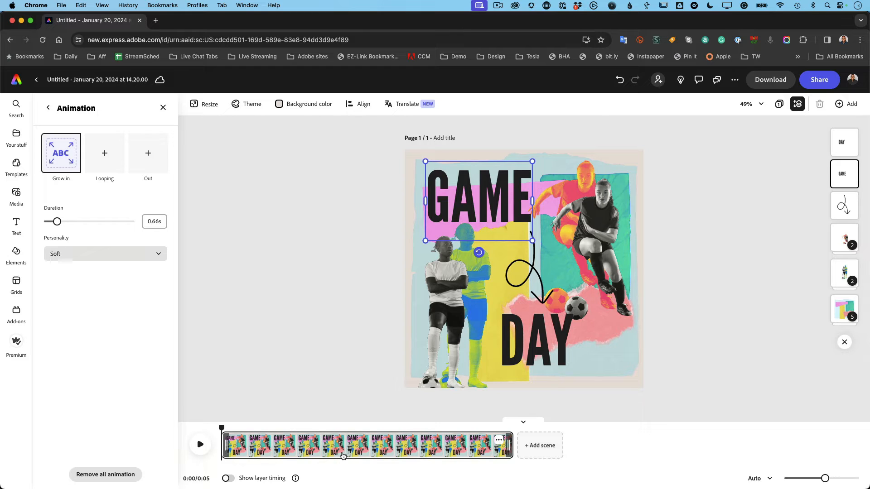
mouse_move(440, 455)
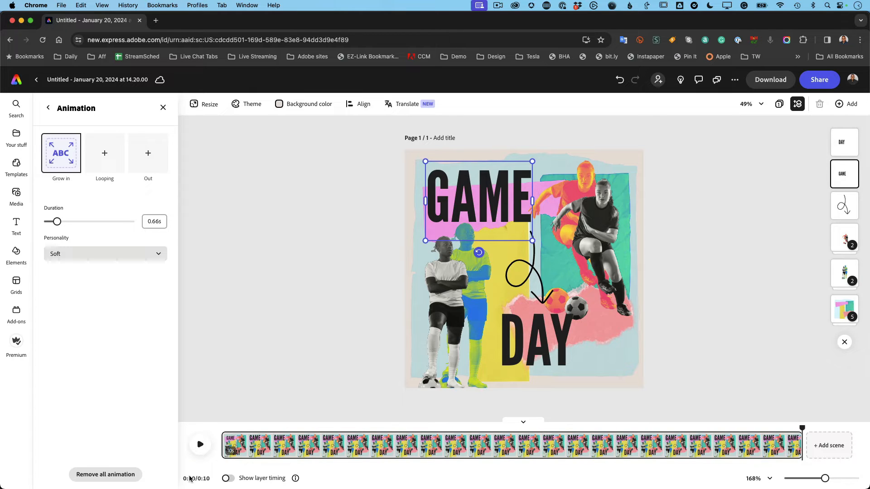
left_click(199, 444)
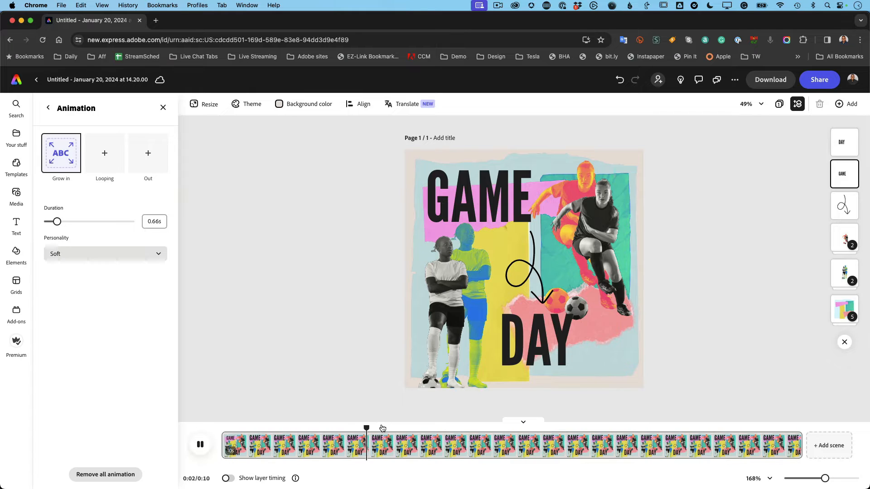
left_click(209, 103)
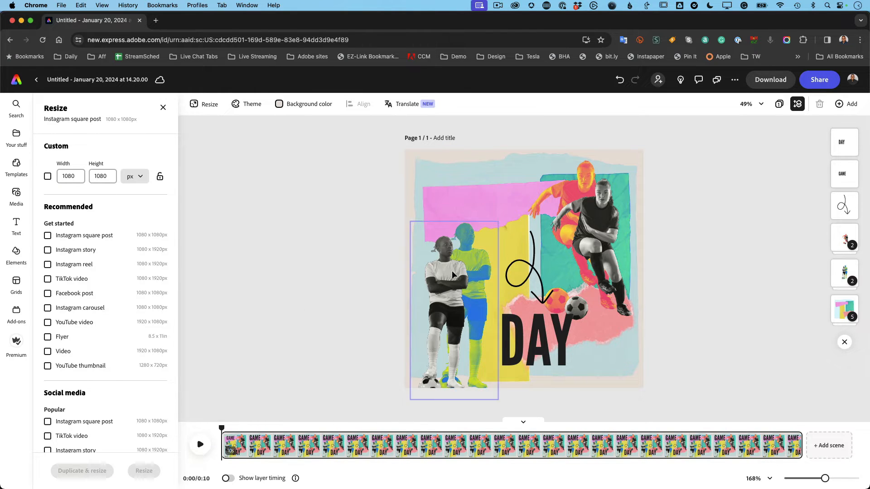
Set the GAME Grow-in duration to 1 second
left_click_drag(221, 427, 251, 427)
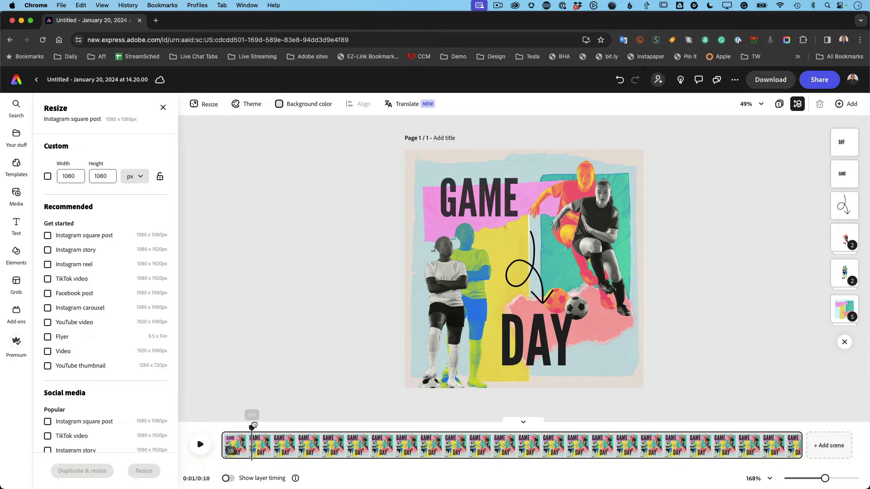
left_click(478, 199)
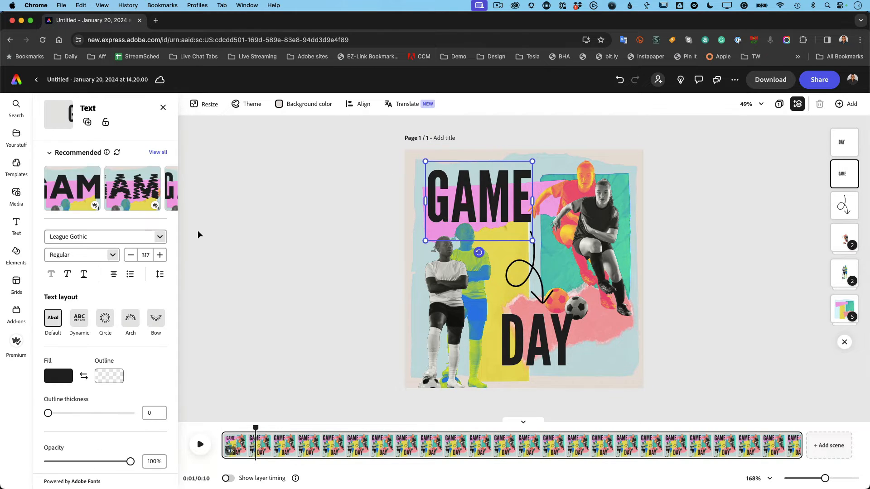
scroll("down", 3)
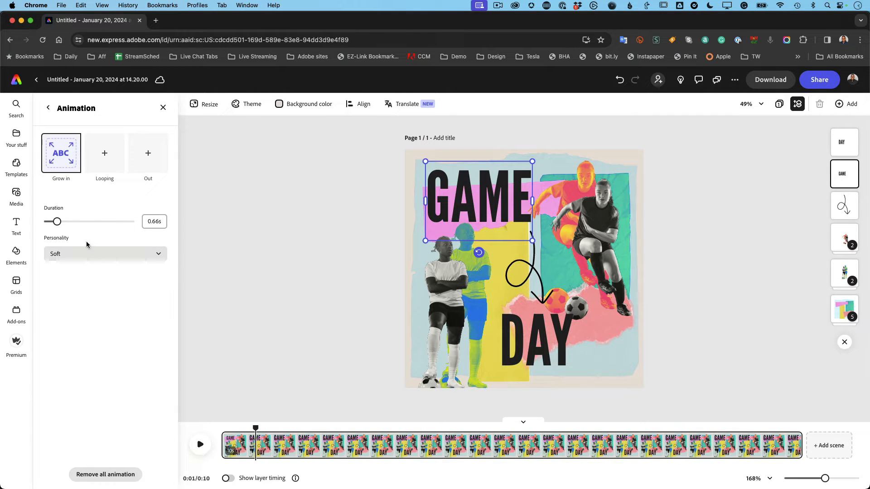
left_click(154, 221)
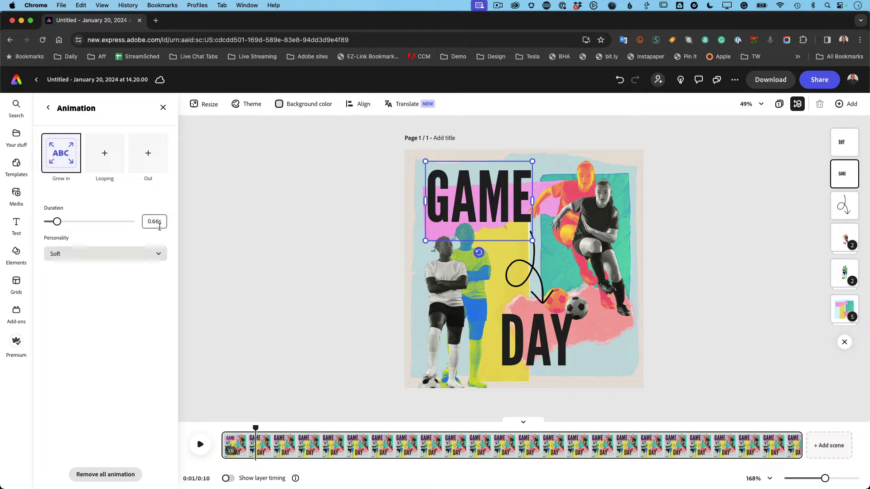
left_click_drag(57, 221, 65, 221)
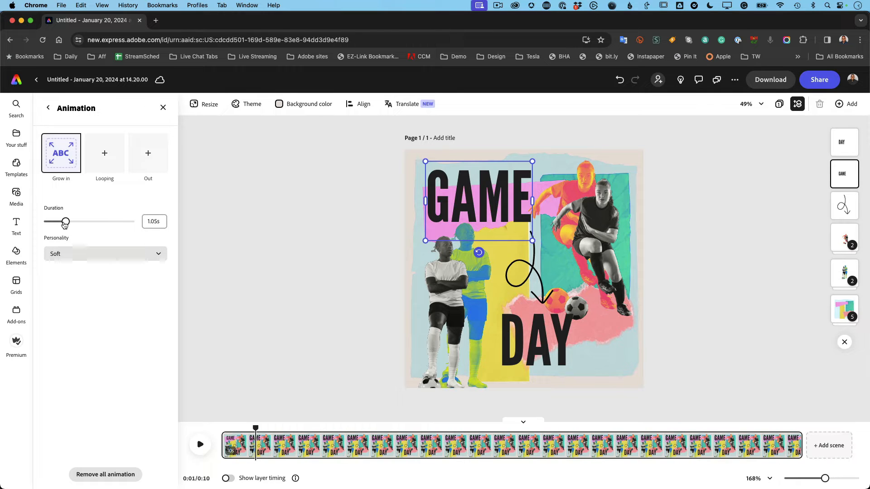
left_click_drag(66, 222, 69, 221)
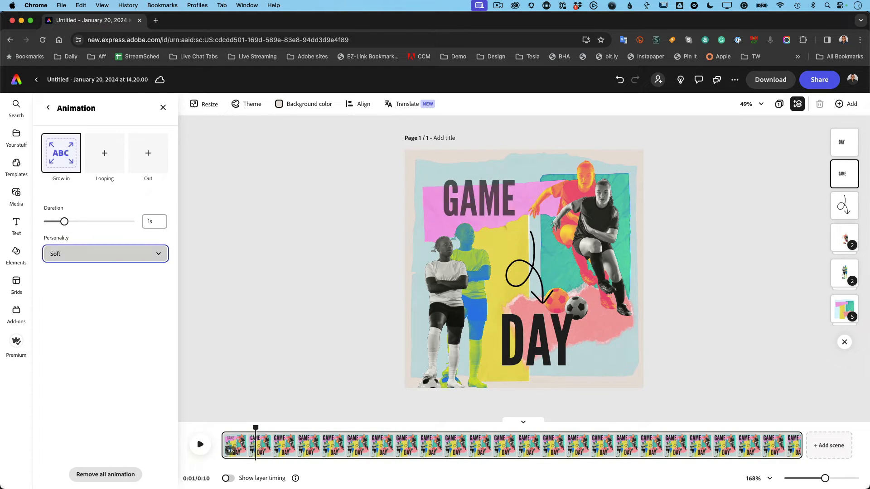
Preview the one-second Grow-in from the beginning
left_click(478, 200)
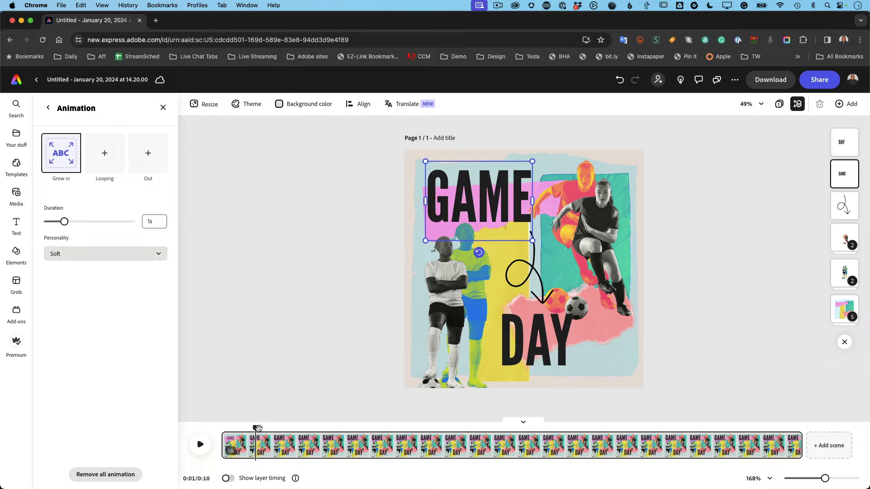
left_click(199, 444)
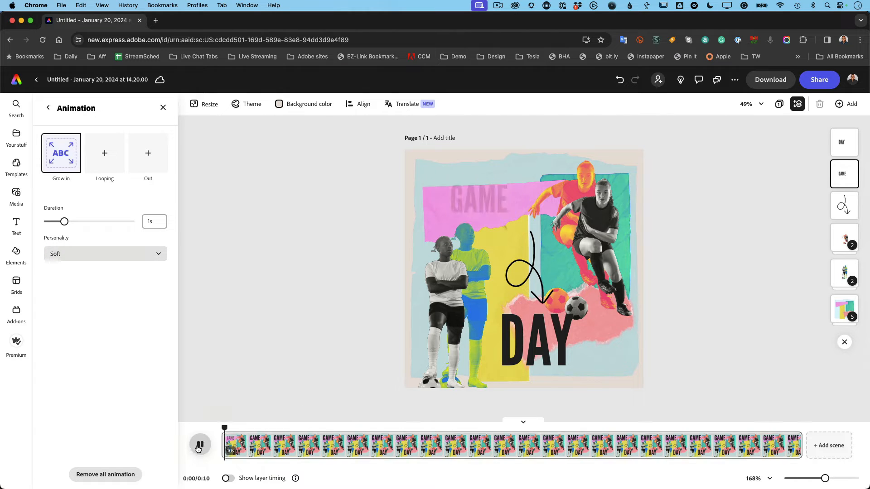
left_click(200, 444)
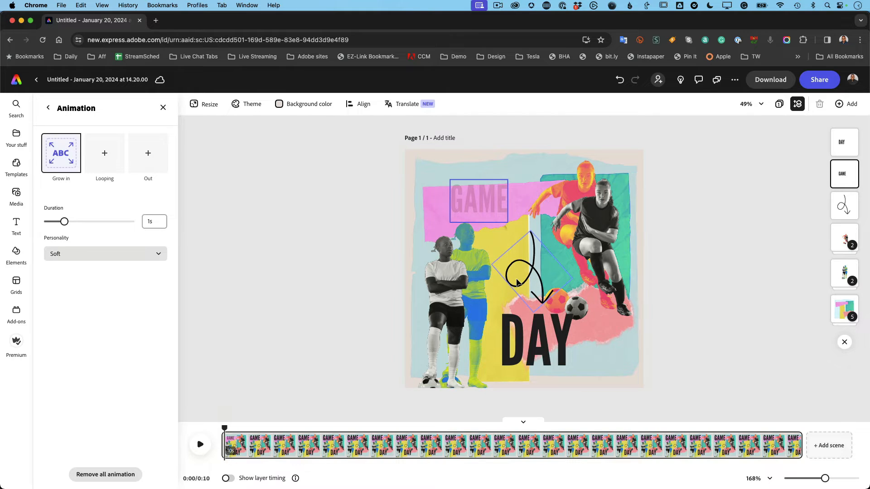
Give the arrow doodle a Spin entrance with Strong personality
left_click(531, 267)
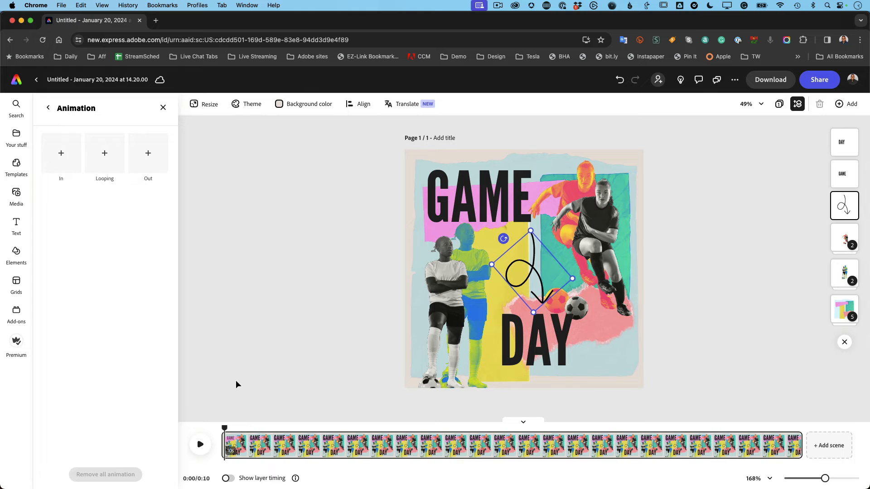
left_click(61, 157)
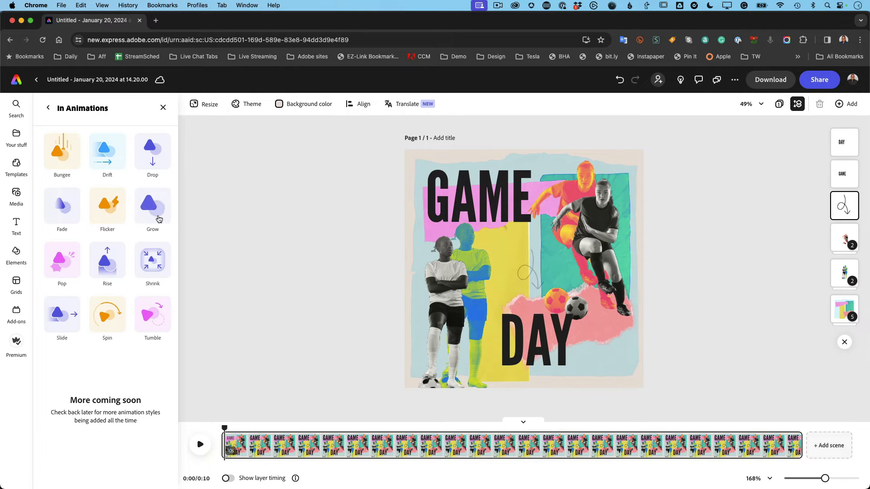
left_click(153, 205)
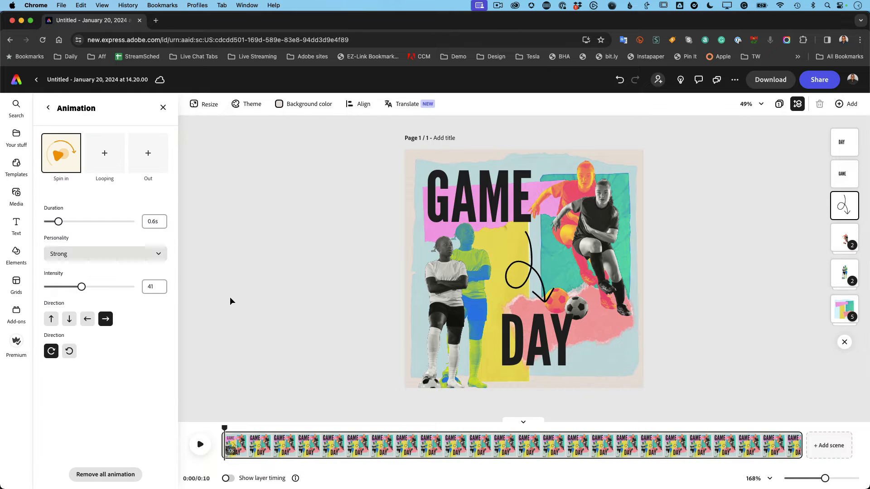
Preview the design with the arrow's Spin-in from the start
left_click(527, 267)
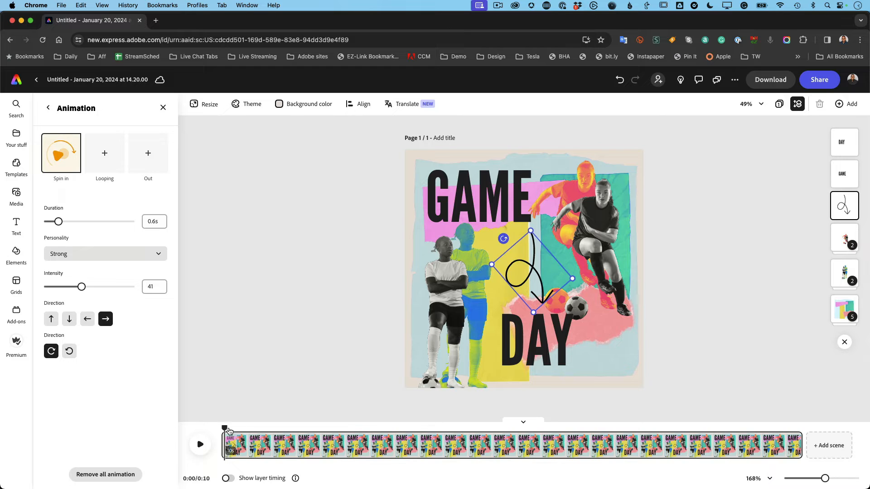
left_click(200, 444)
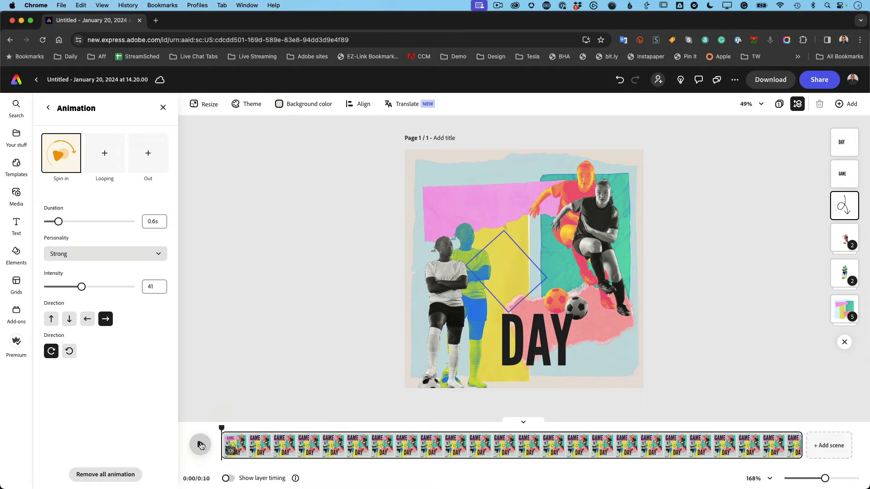
left_click(199, 445)
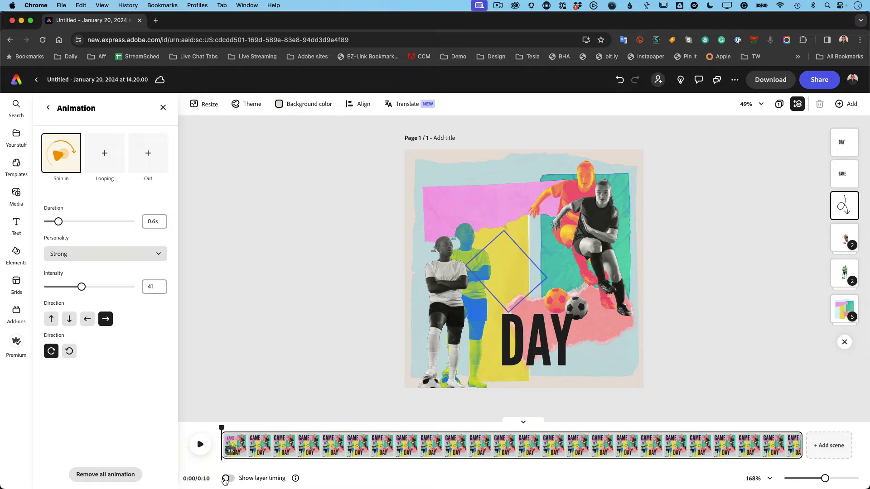
Show layer timing, delay the arrow's start slightly and preview the result
left_click(227, 479)
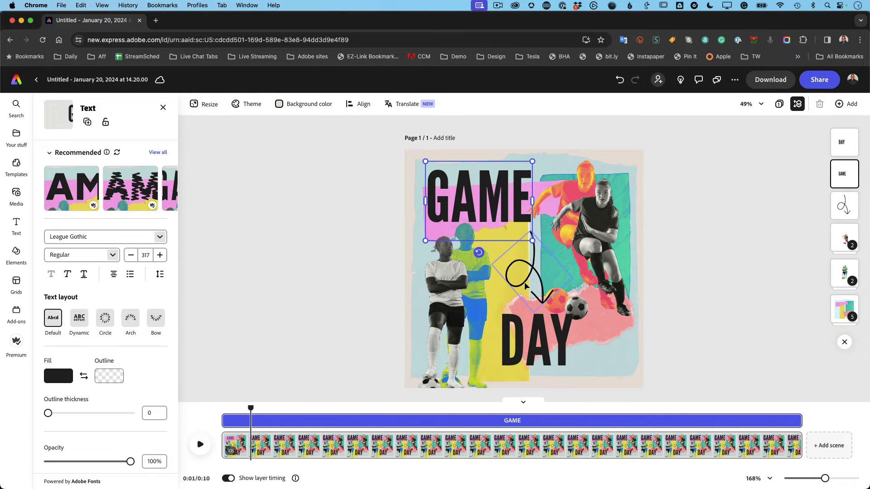
left_click(843, 205)
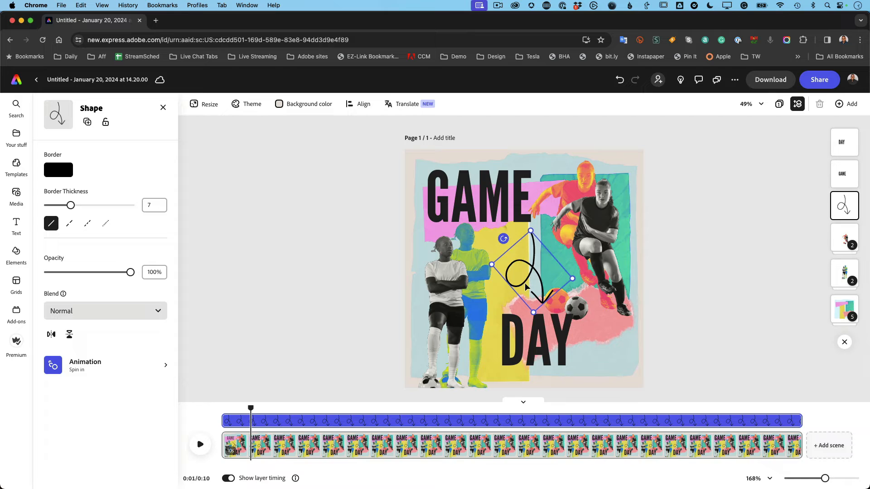
mouse_move(525, 288)
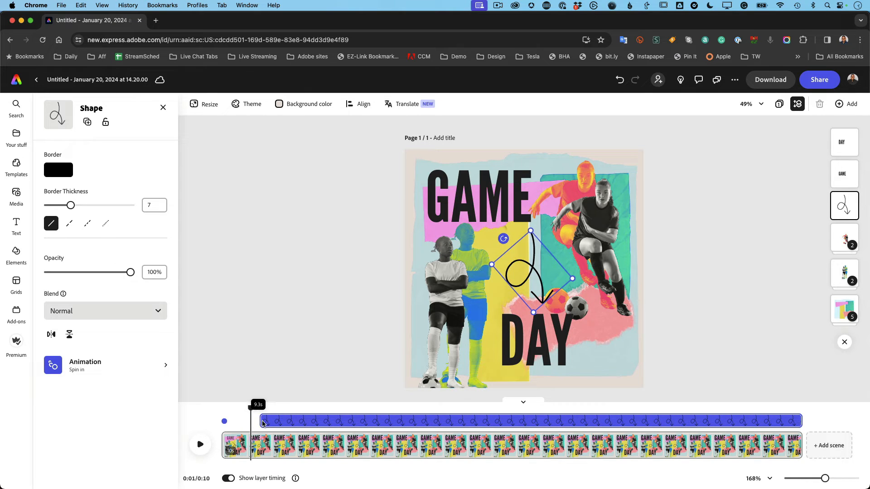
left_click(199, 444)
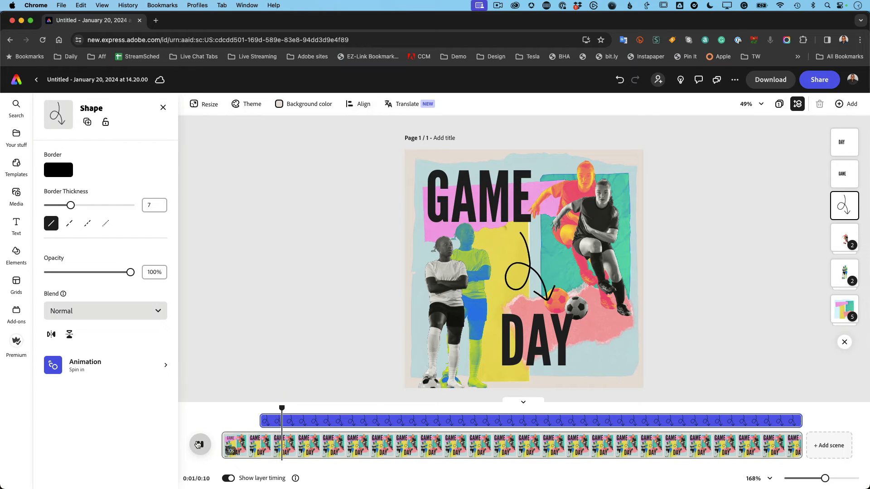
left_click(199, 444)
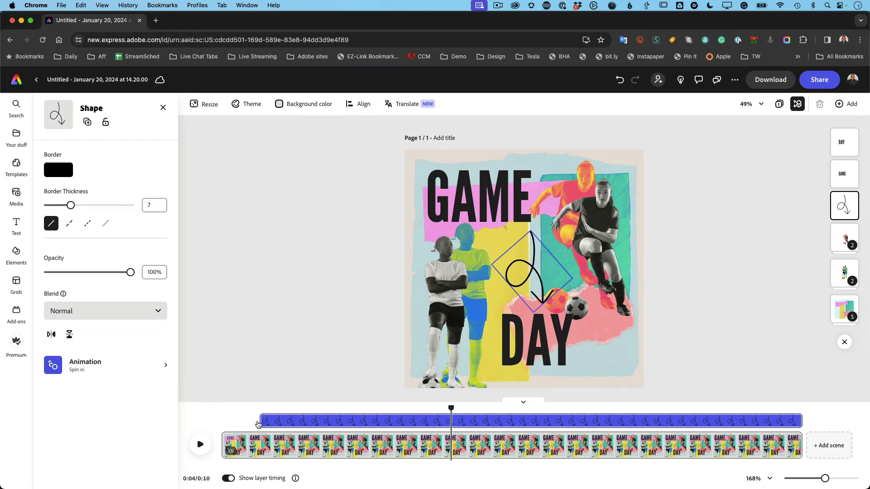
mouse_move(293, 421)
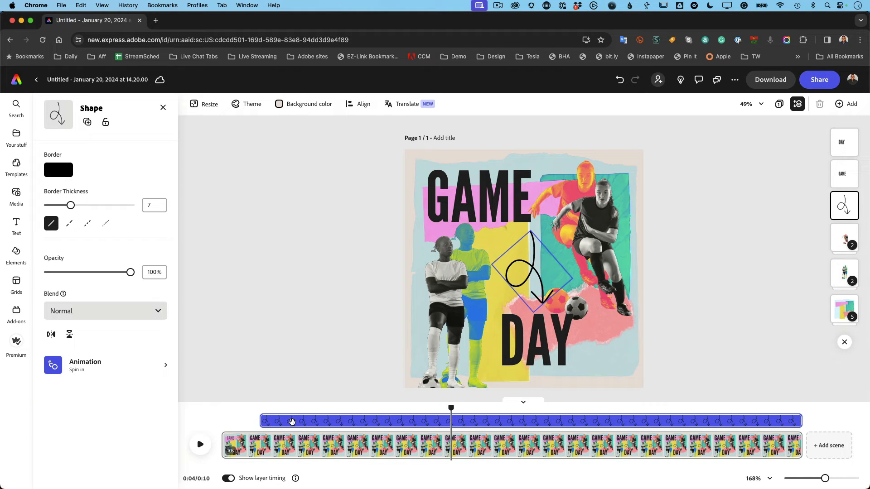
Give DAY a leftward Slide entrance lasting about 1.22 seconds
left_click(535, 344)
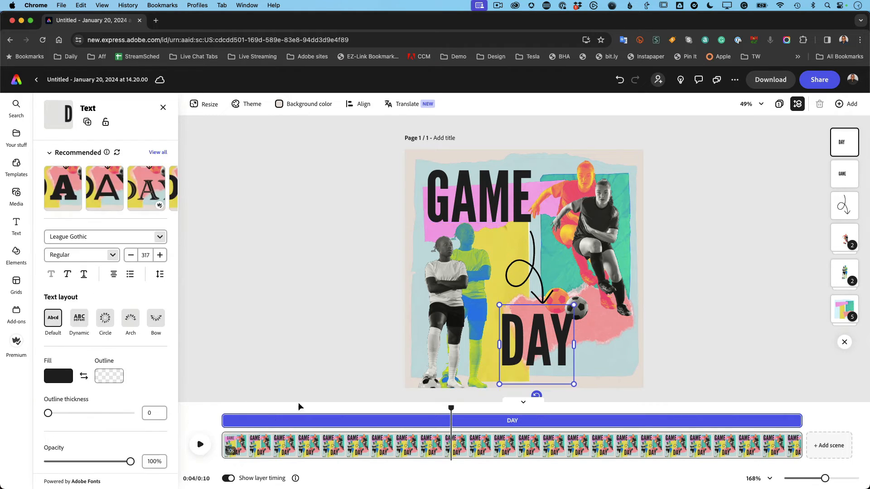
scroll("down", 3)
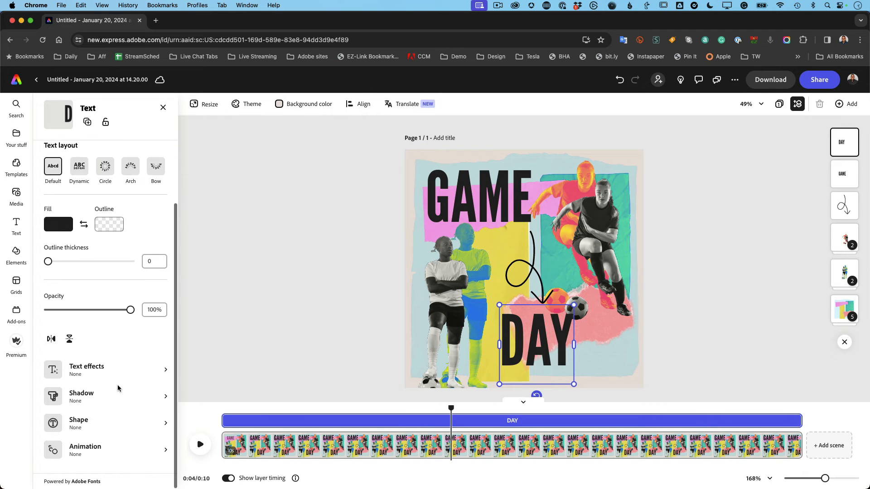
left_click(105, 450)
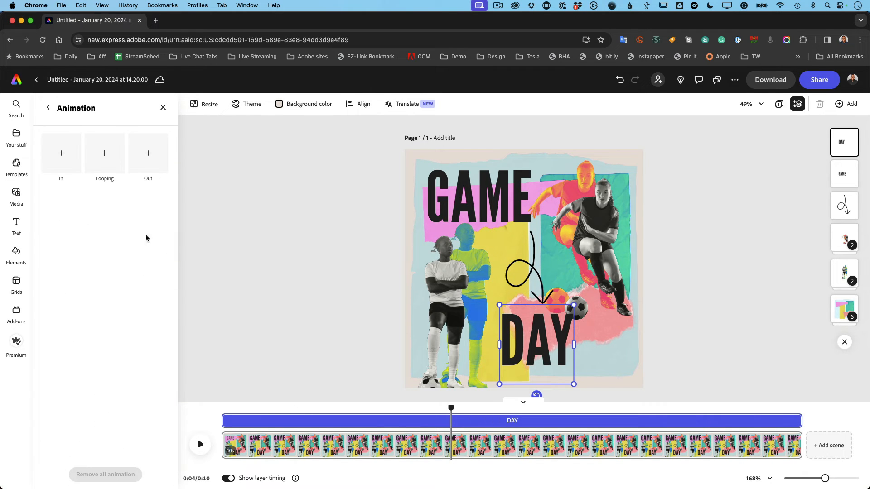
left_click(61, 155)
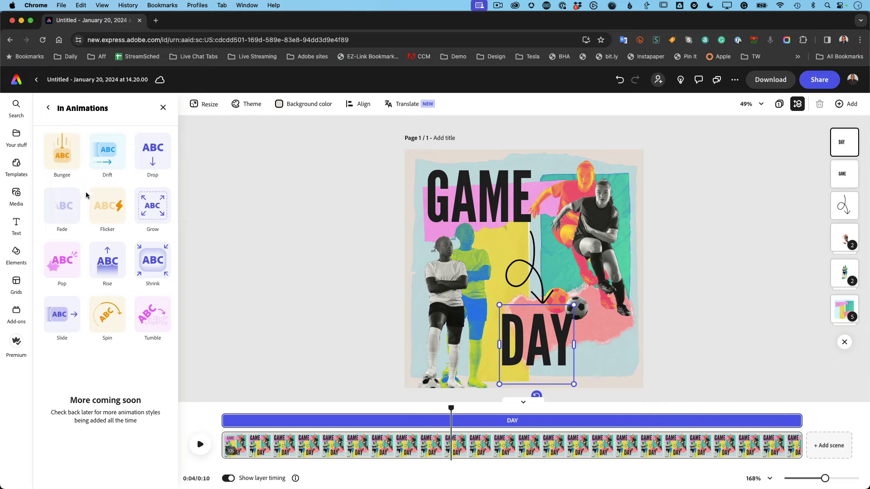
mouse_move(127, 240)
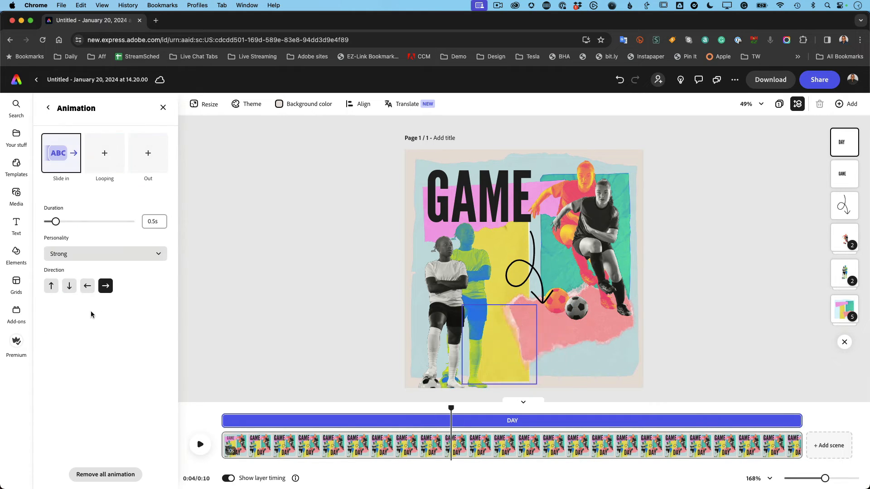
left_click(87, 285)
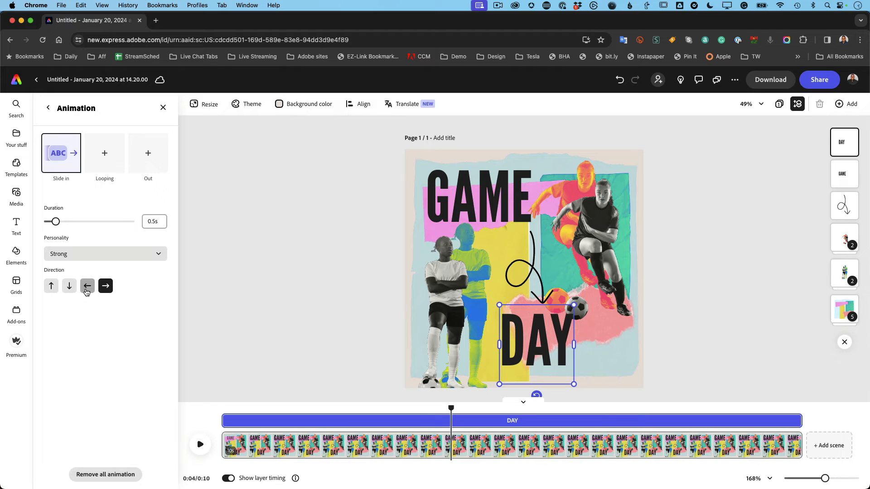
left_click(87, 285)
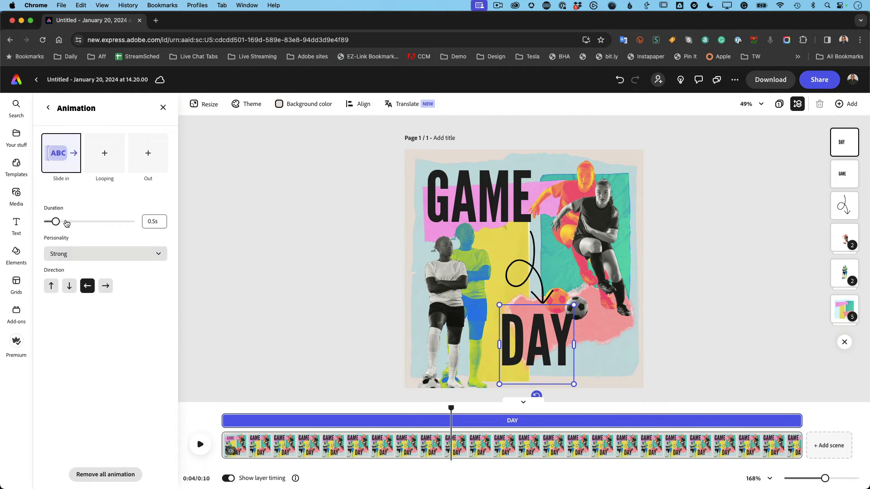
left_click_drag(56, 221, 76, 221)
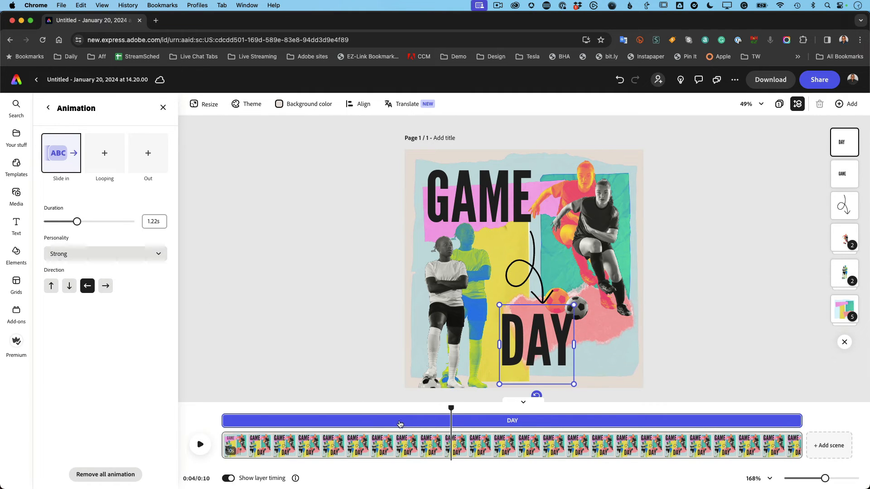
mouse_move(285, 428)
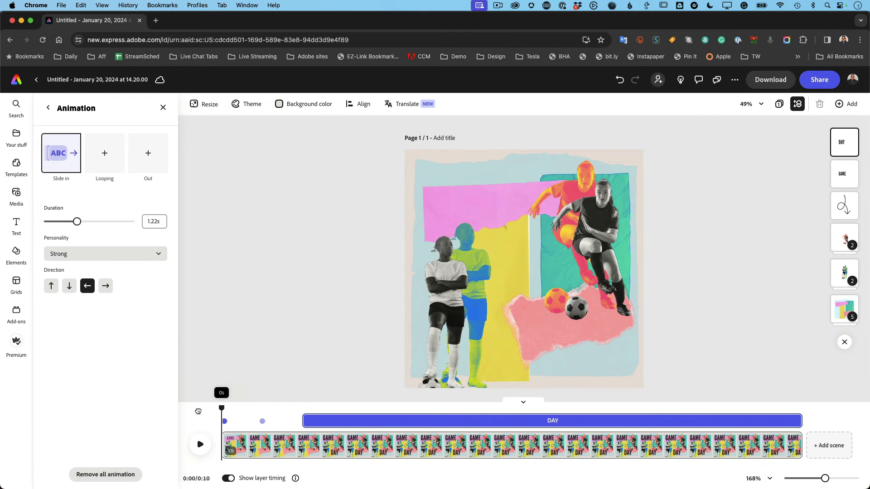
Select the group of two standing athletes to show its Group properties
left_click(199, 444)
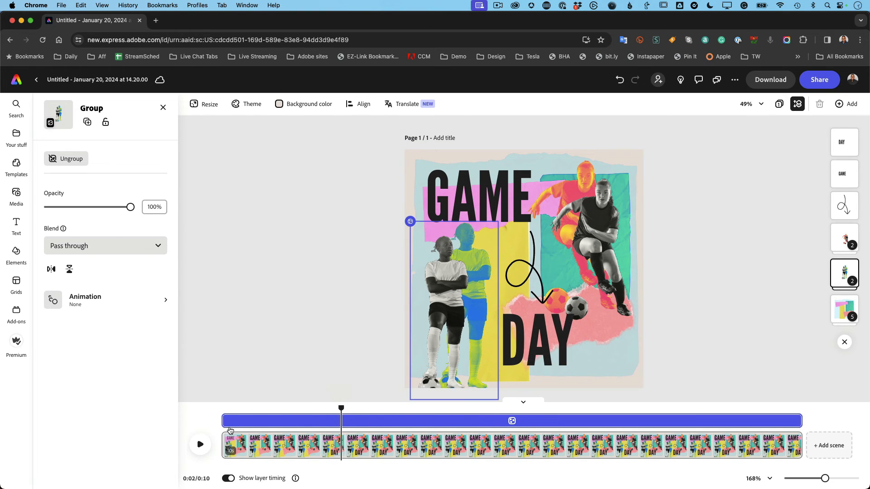
Apply a Soft 1-second Fade entrance to the athletes group and preview it
left_click(85, 300)
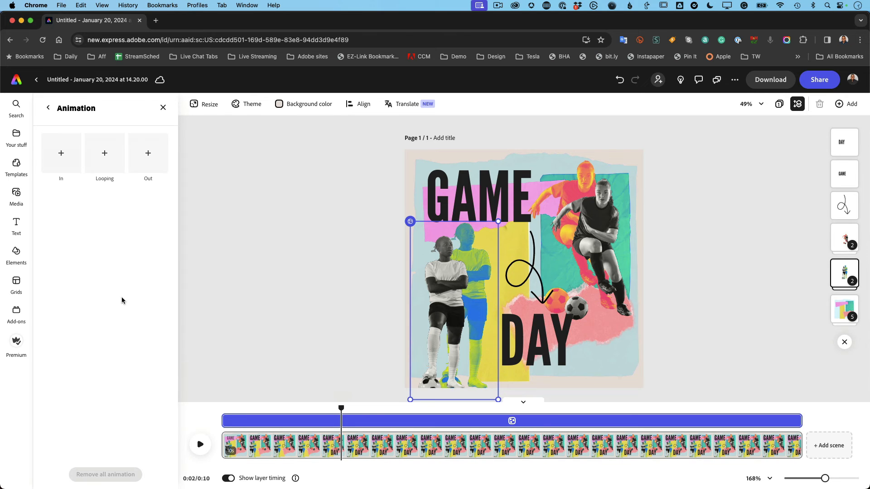
left_click(60, 153)
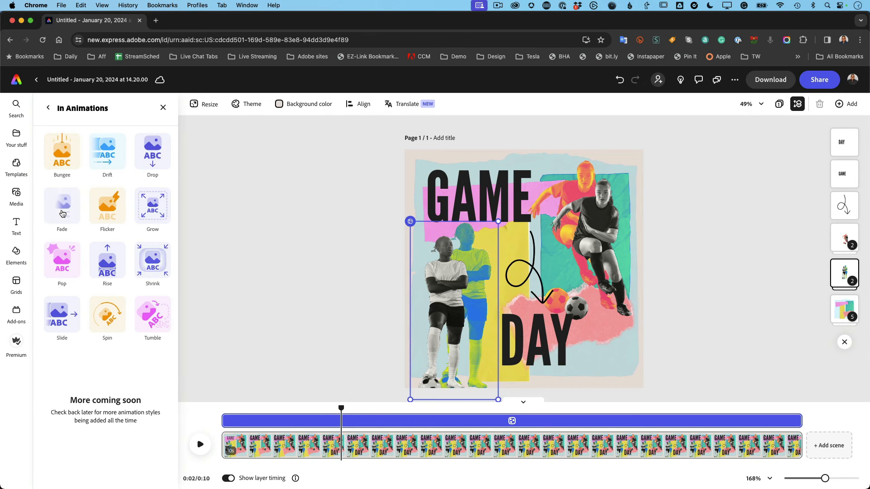
left_click(61, 214)
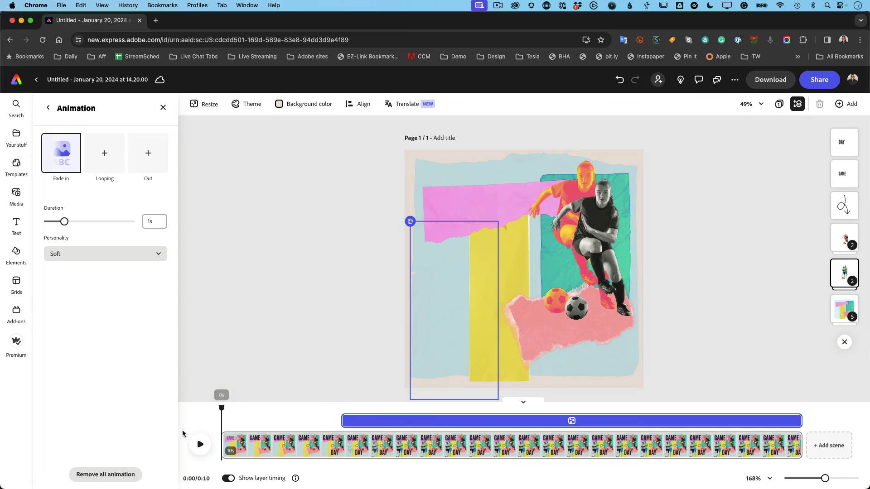
left_click(199, 444)
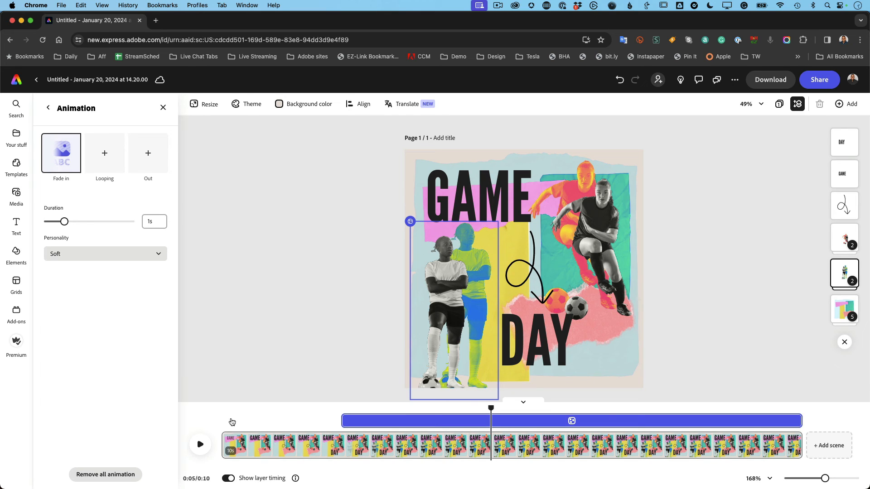
mouse_move(819, 271)
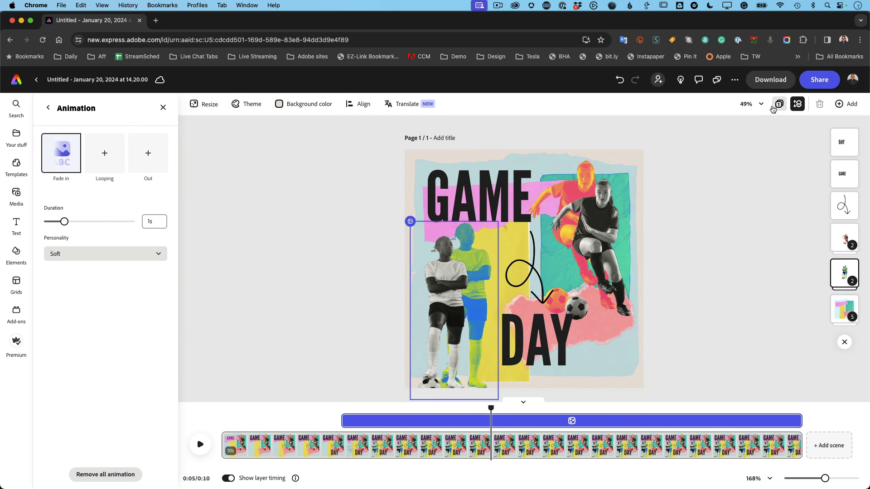
left_click(770, 80)
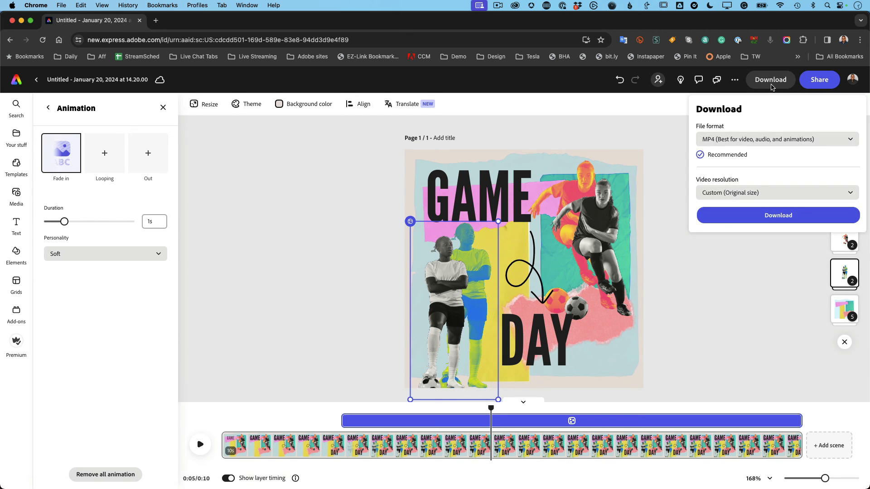
mouse_move(749, 140)
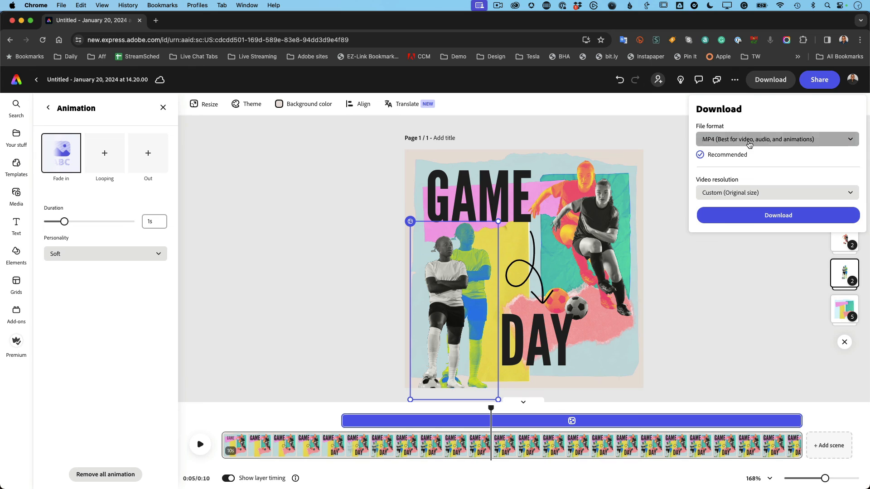
left_click(777, 139)
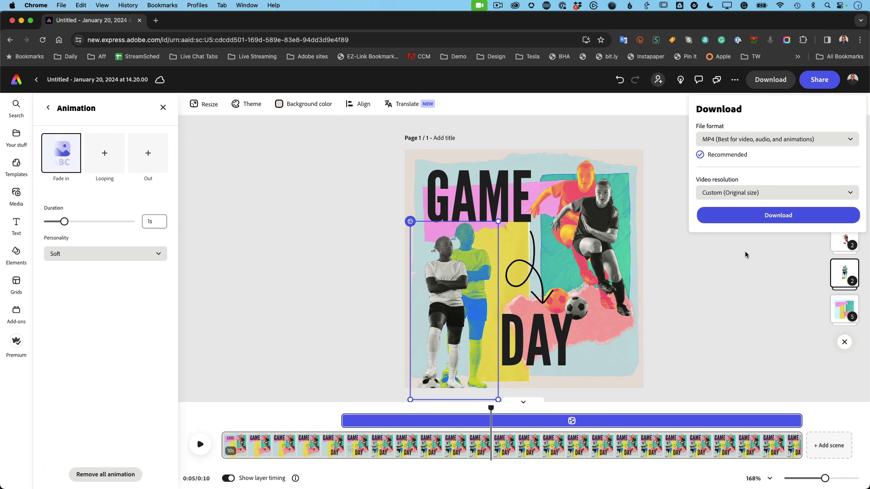
mouse_move(727, 234)
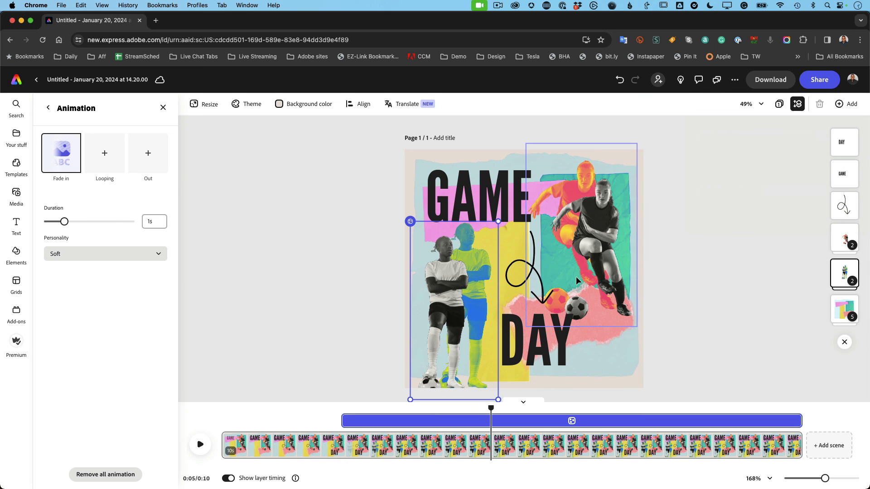
left_click_drag(490, 409, 388, 408)
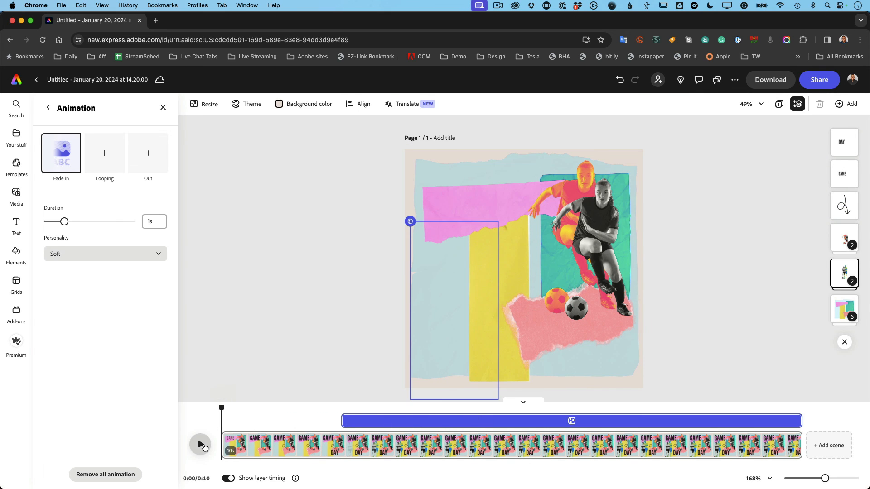
left_click(200, 444)
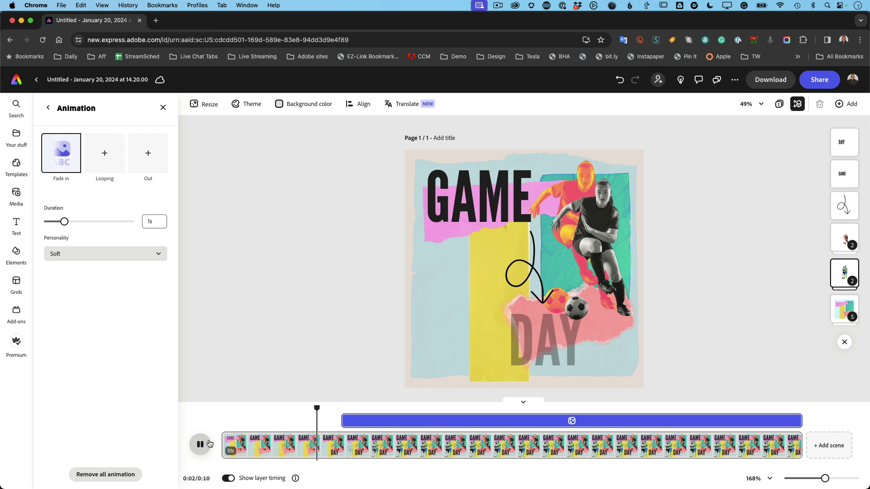
left_click(200, 444)
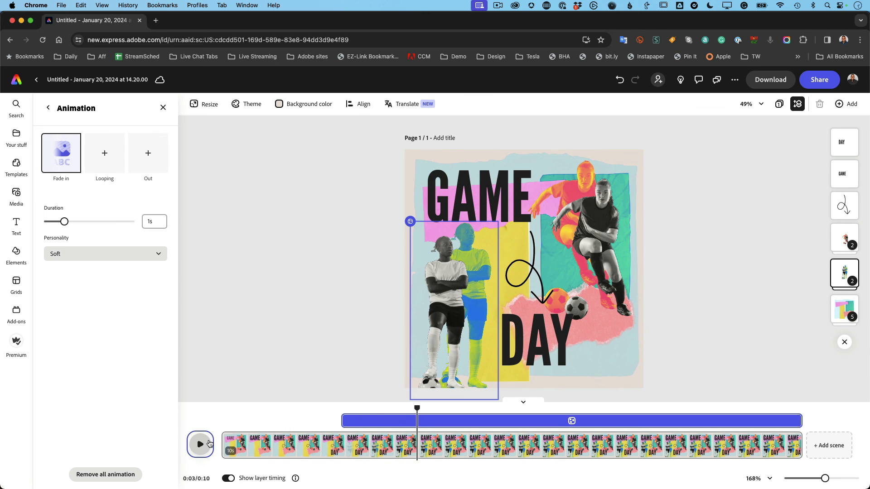